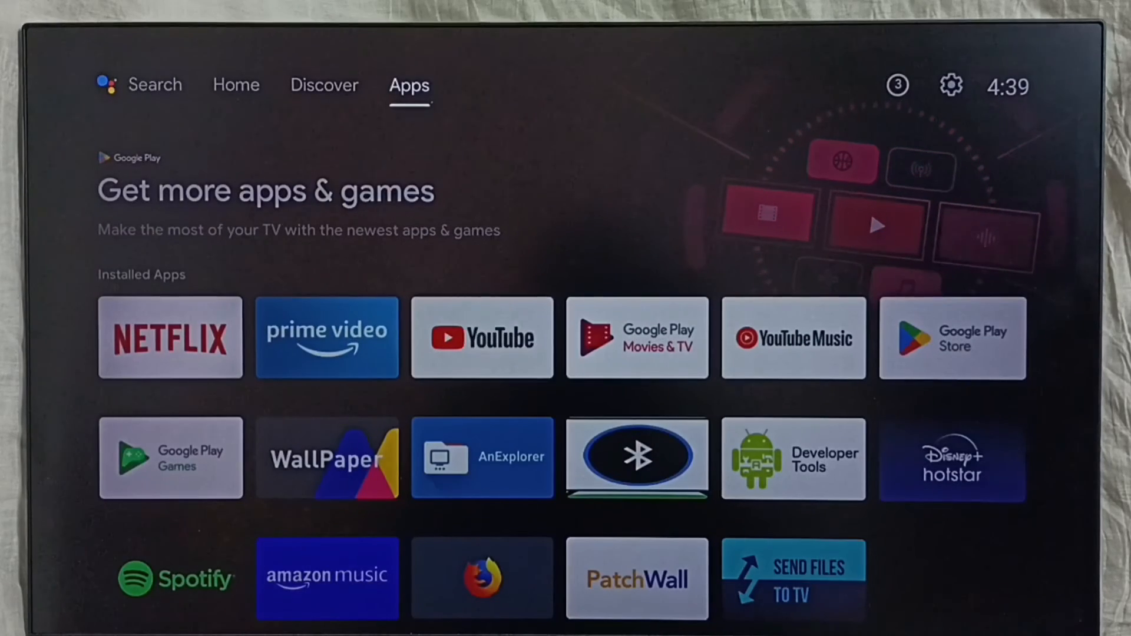
mouse_move(950, 85)
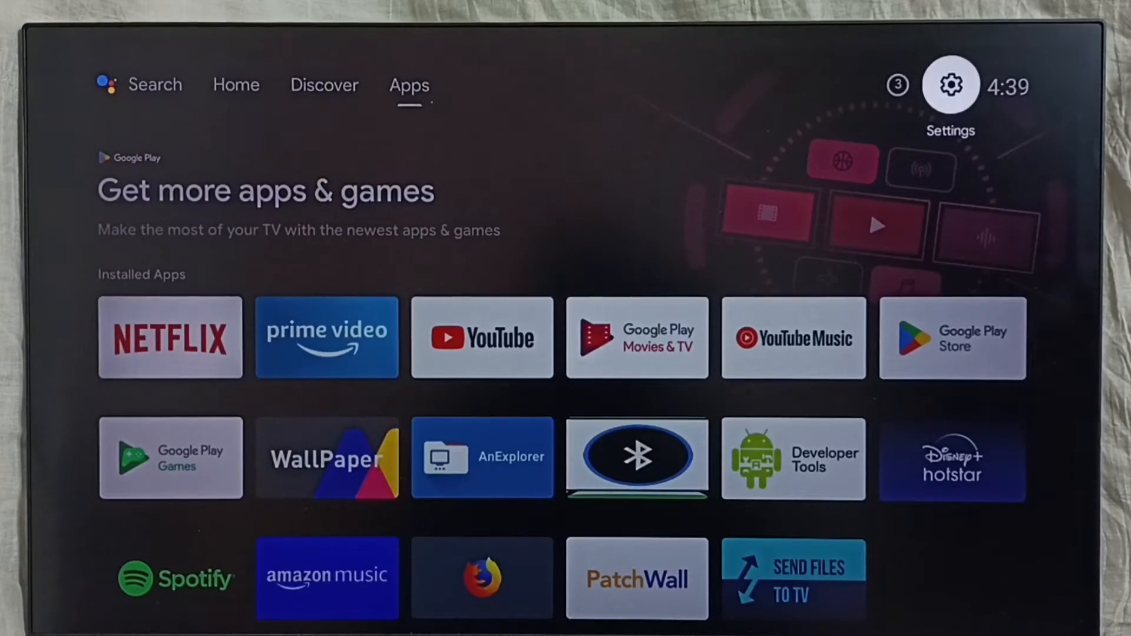
Reach the About page via Settings and Device Preferences.
click(950, 85)
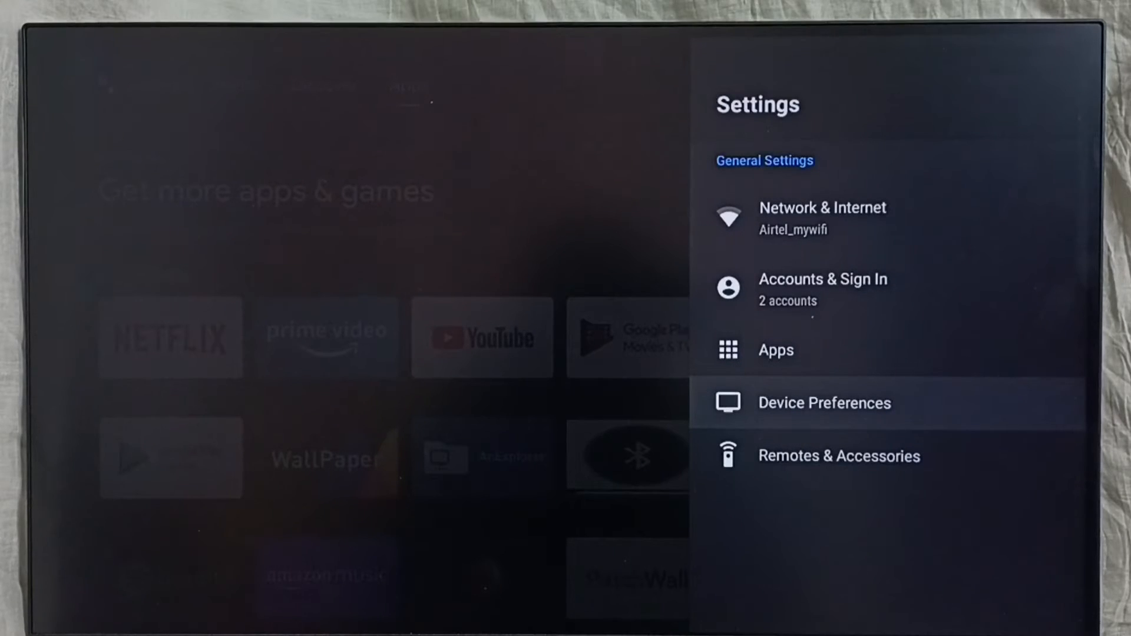
click(824, 403)
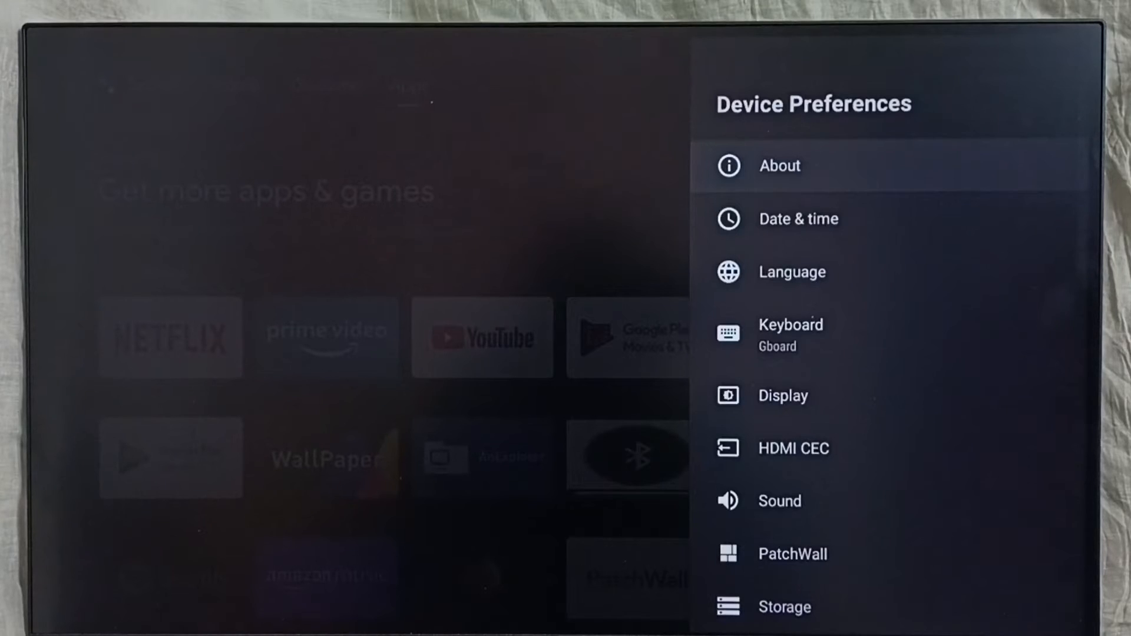
click(779, 166)
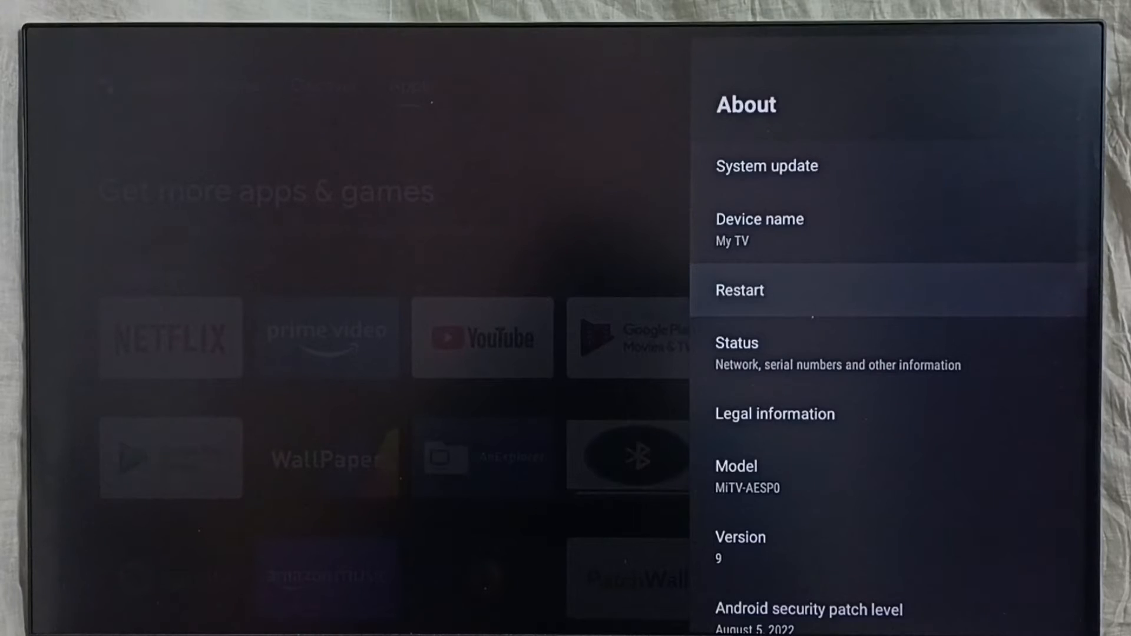
Exit Settings with Back to land on the Apps home tab.
key(Back)
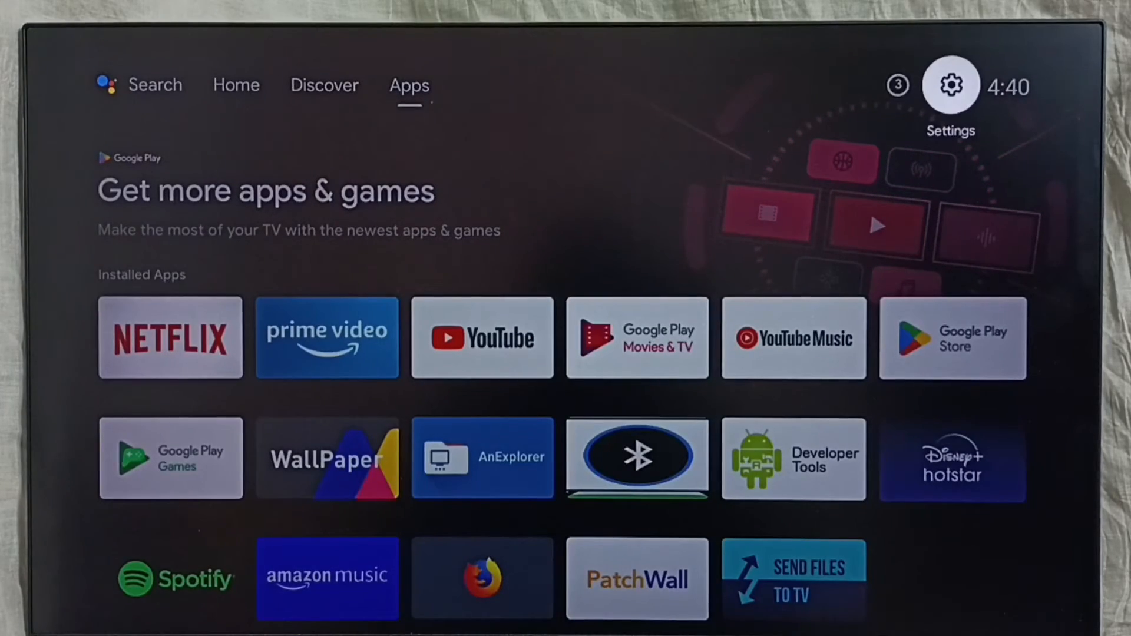
Show the full installed-apps list under Settings > Apps > See all apps.
click(950, 85)
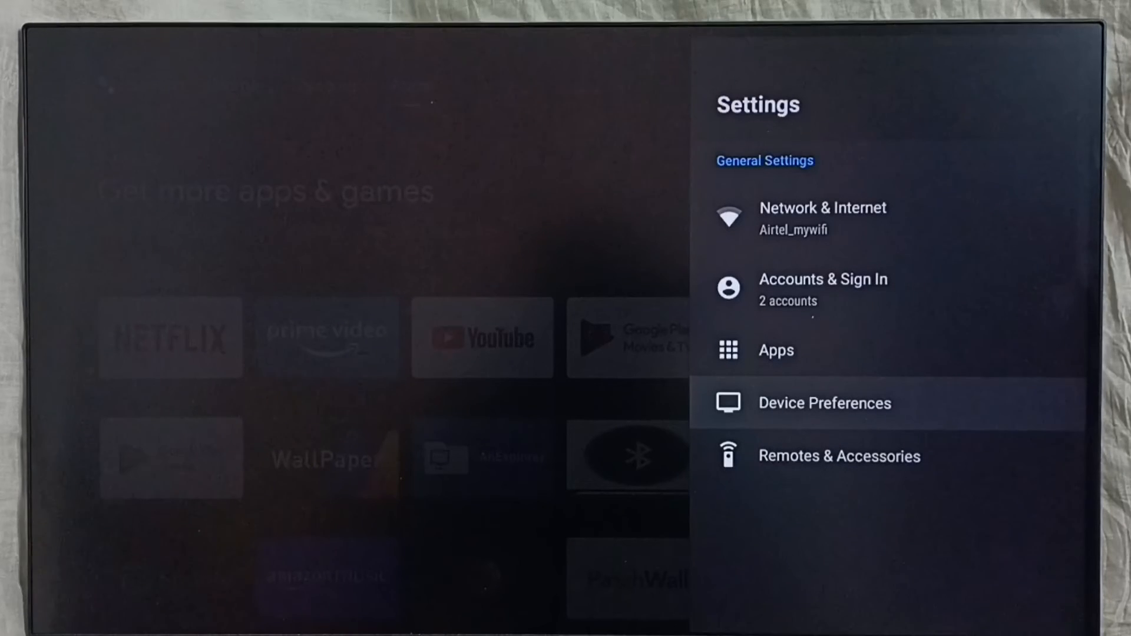
key(up)
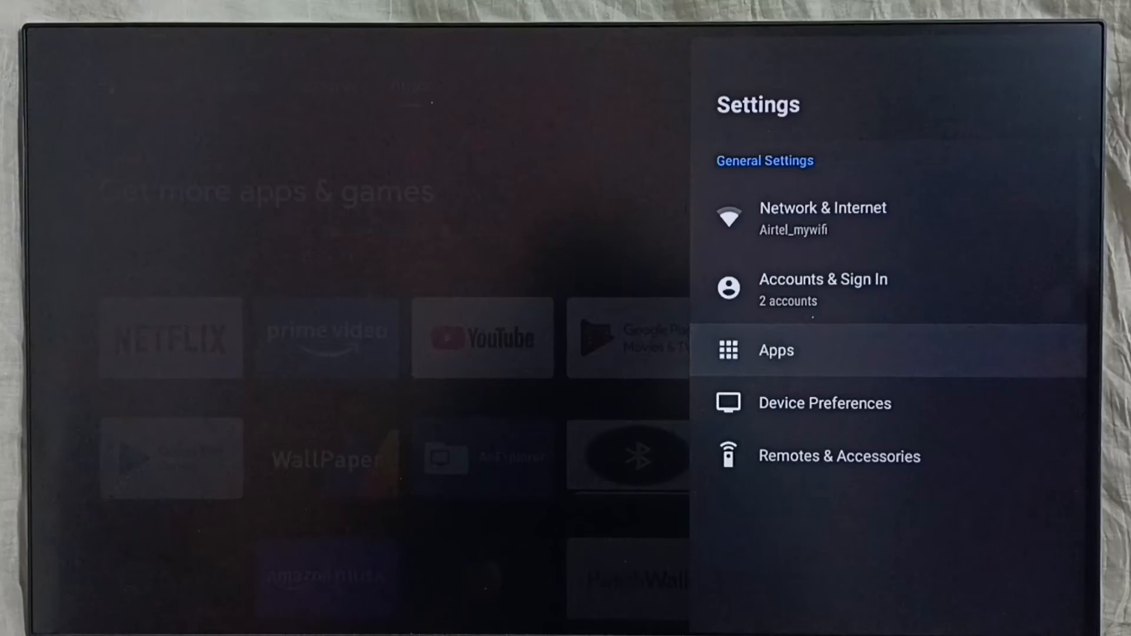
click(776, 350)
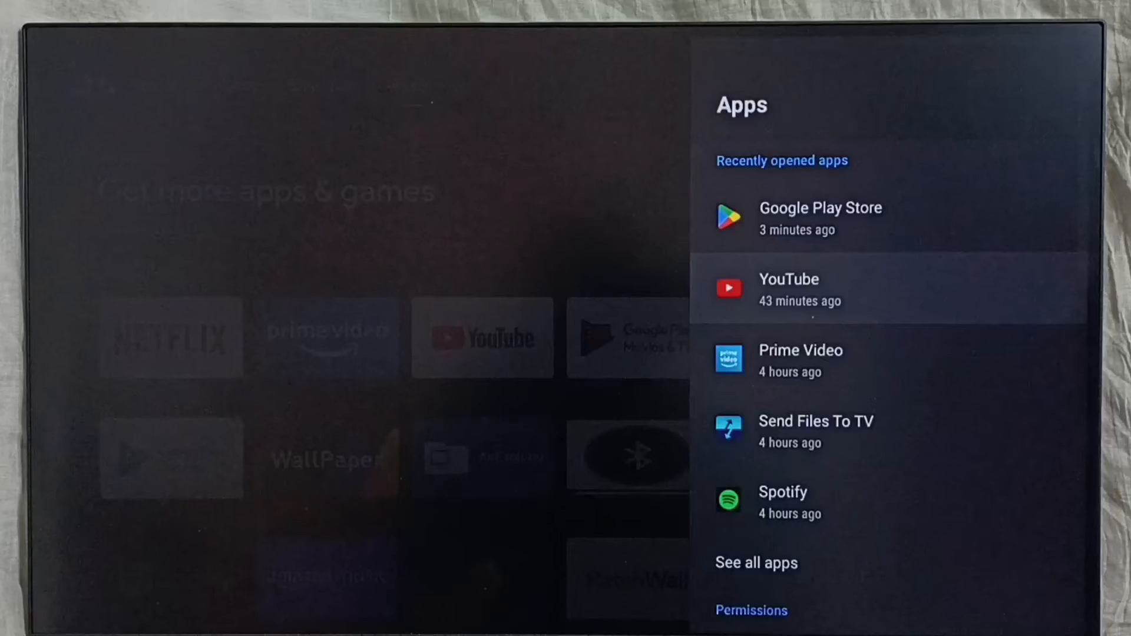
scroll(down, 3)
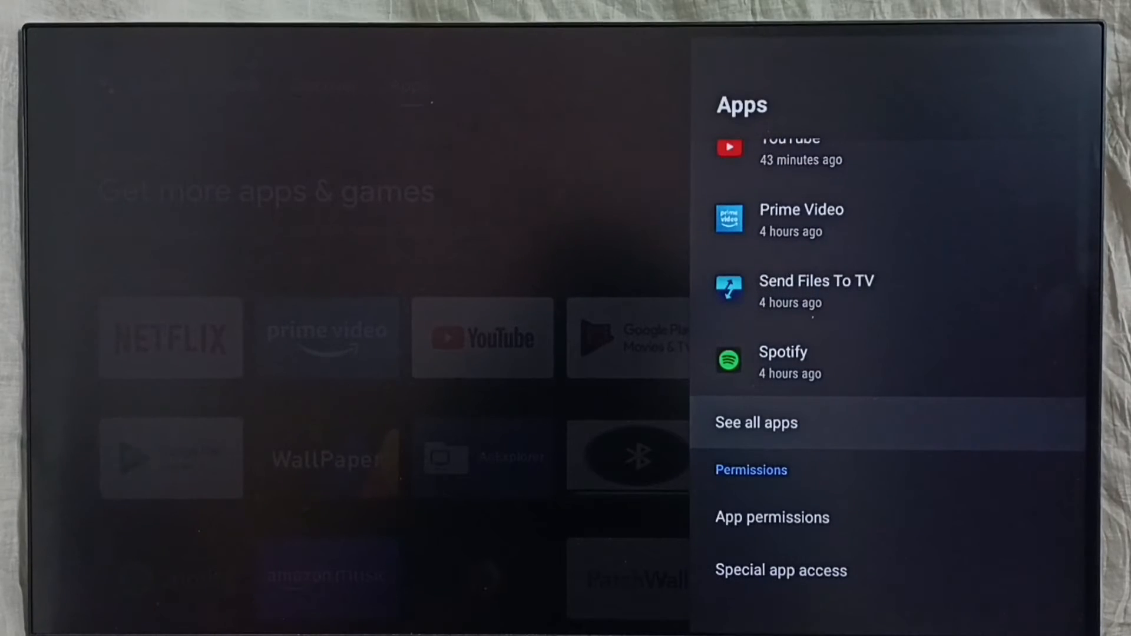
click(757, 423)
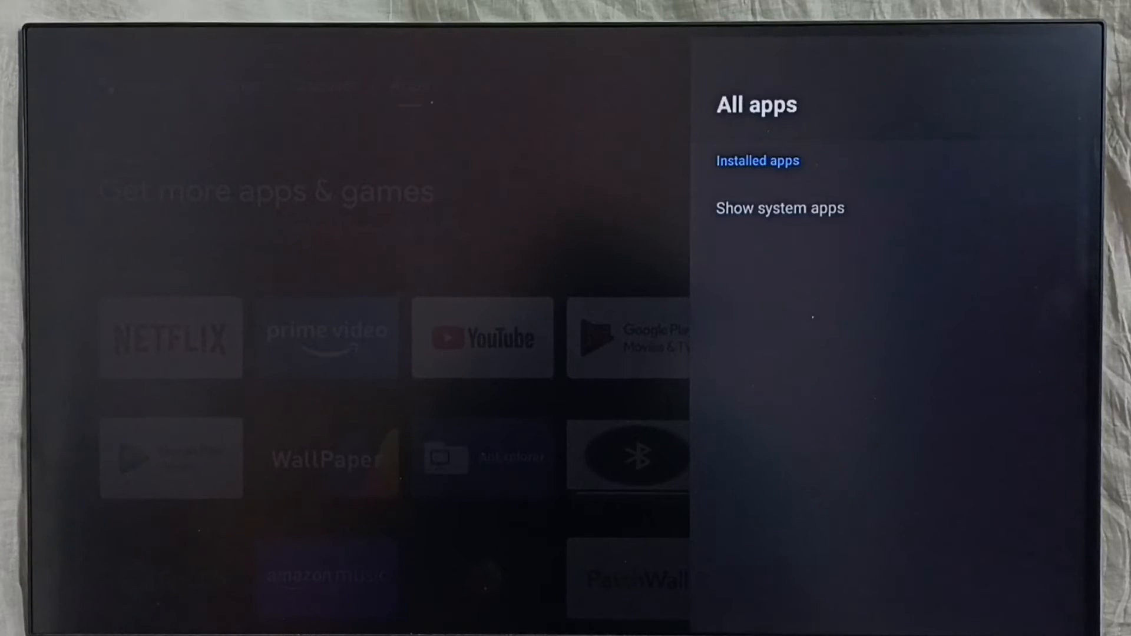
click(758, 160)
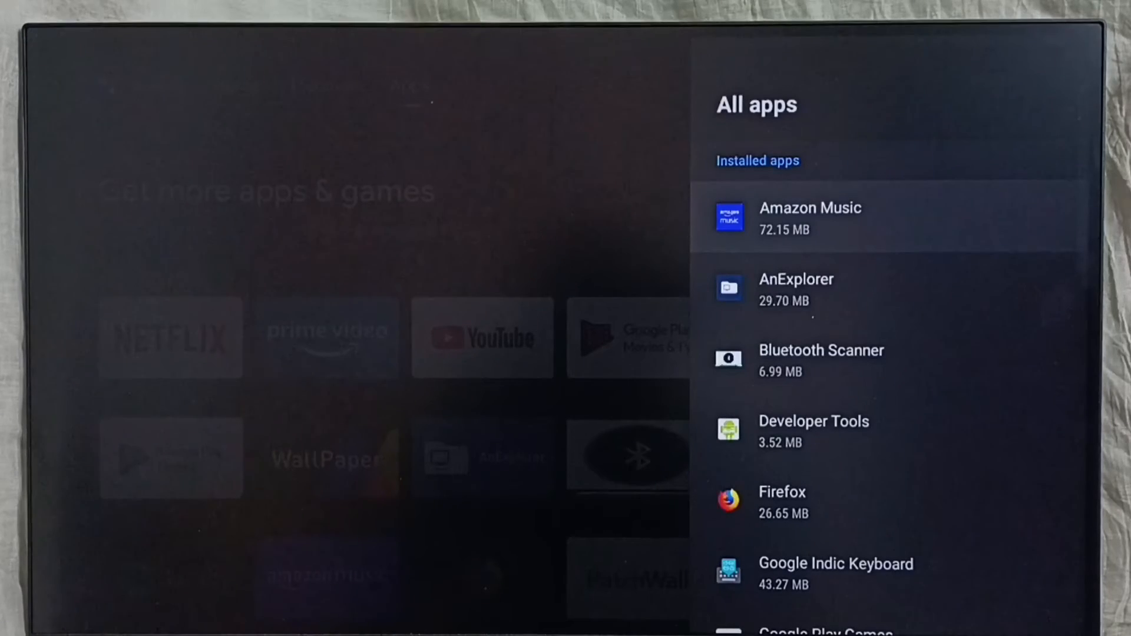
Reach Amazon Music's uninstall prompt, answer it, and end on the Apps home screen.
click(811, 219)
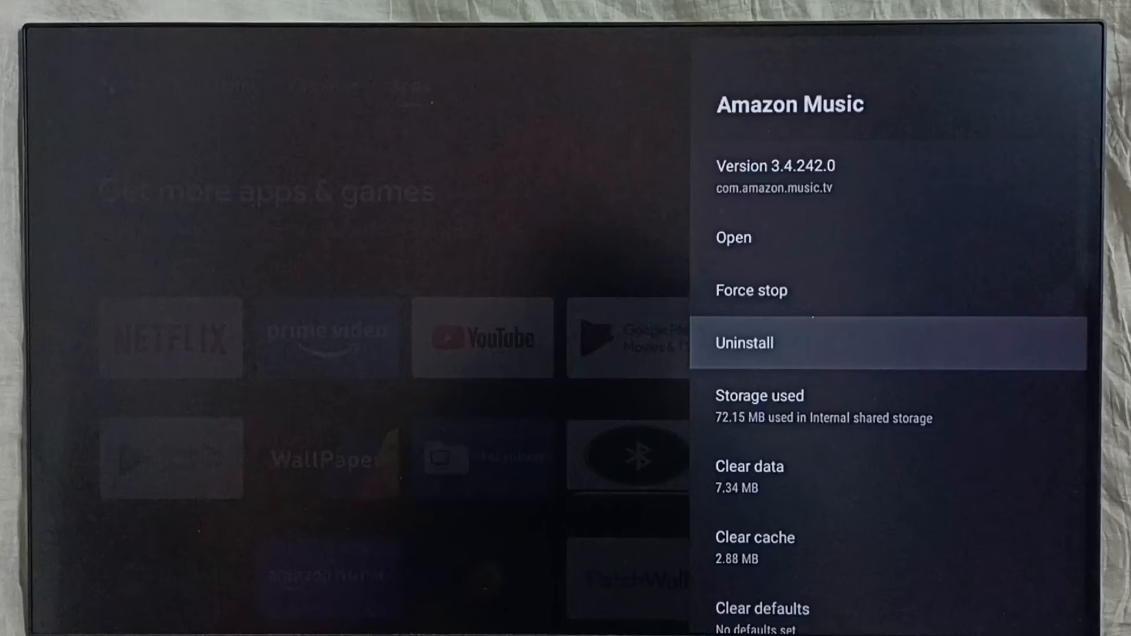
click(745, 343)
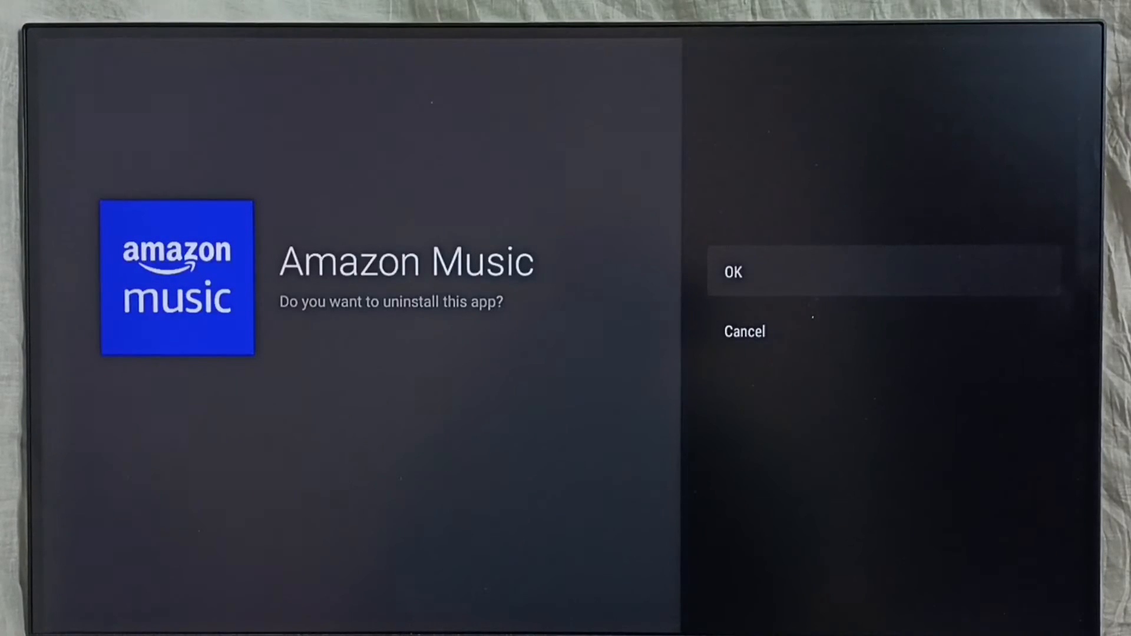
click(744, 331)
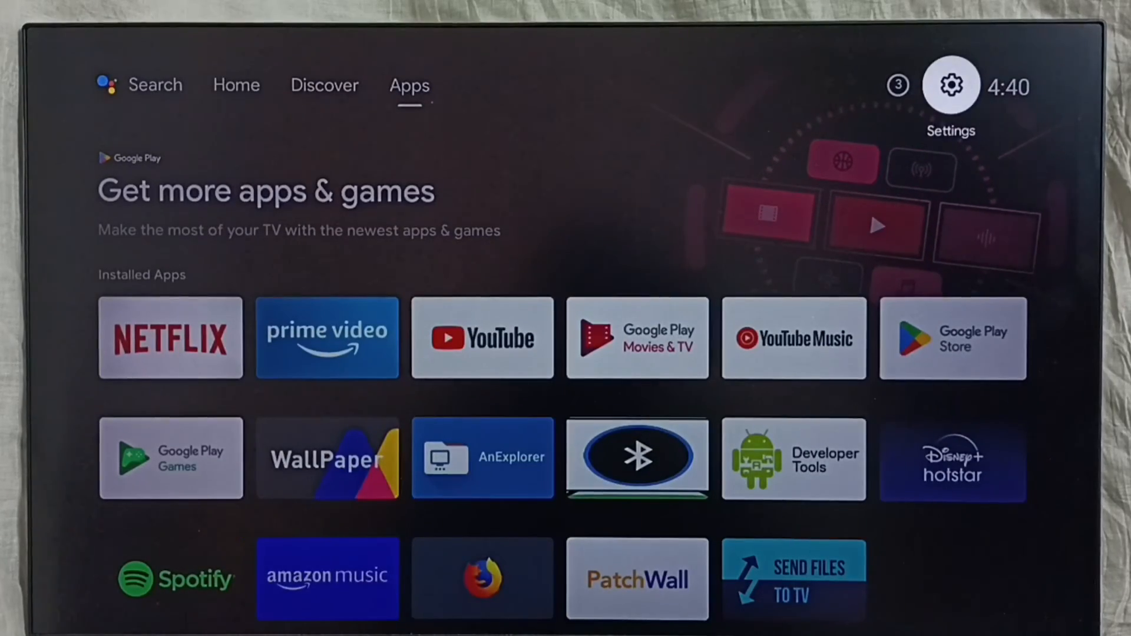
Bring up the factory Reset warning from the bottom of Device Preferences.
click(950, 85)
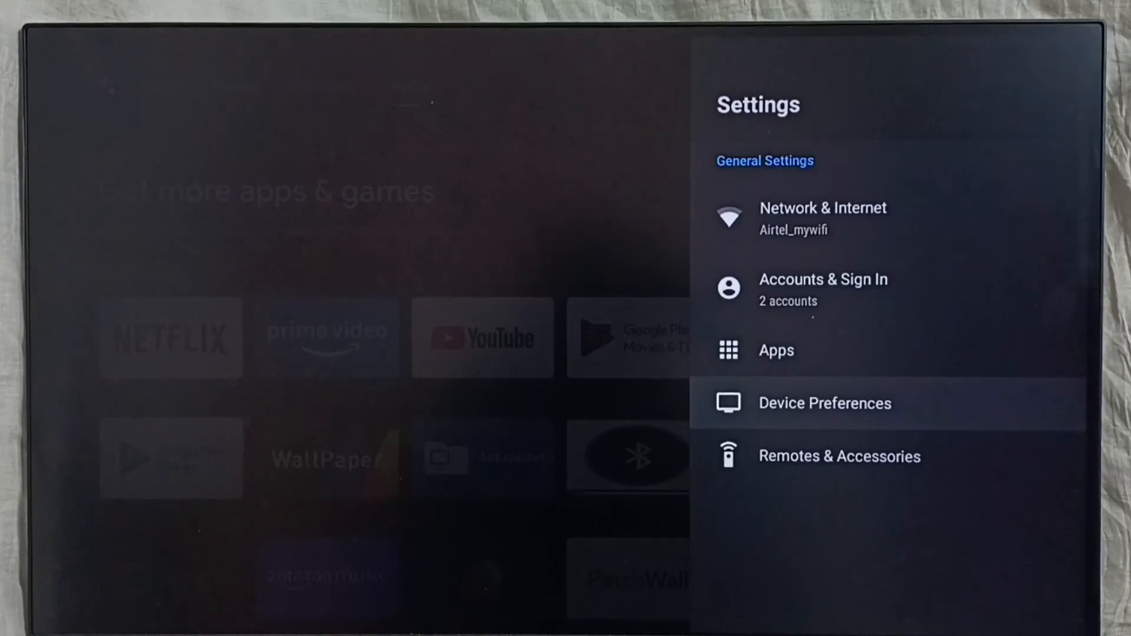
click(825, 403)
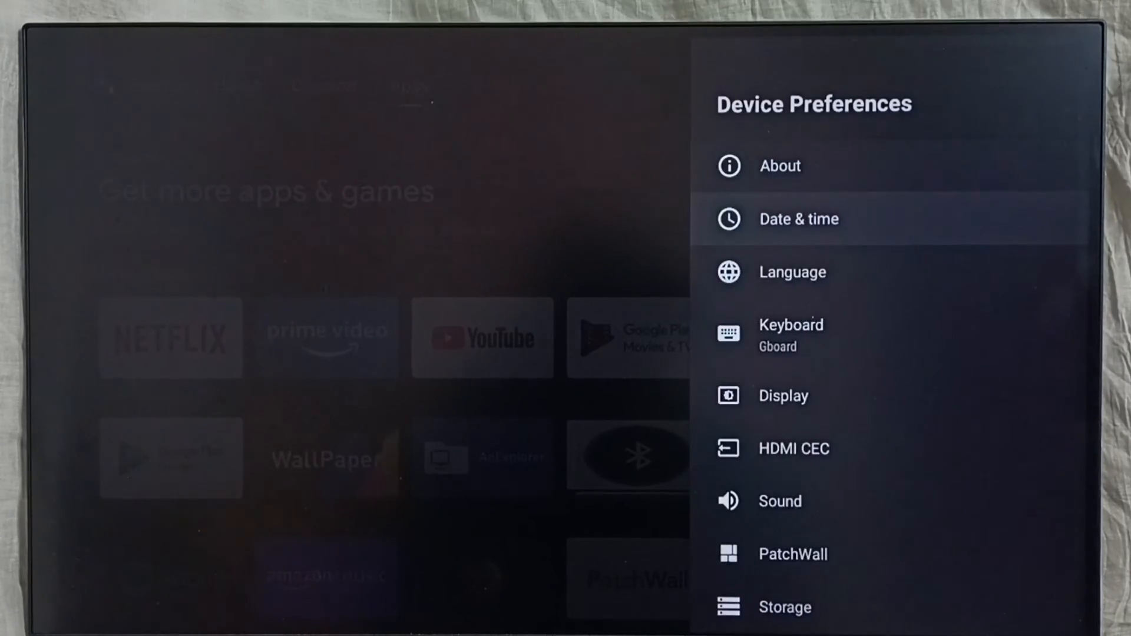
scroll(down, 3)
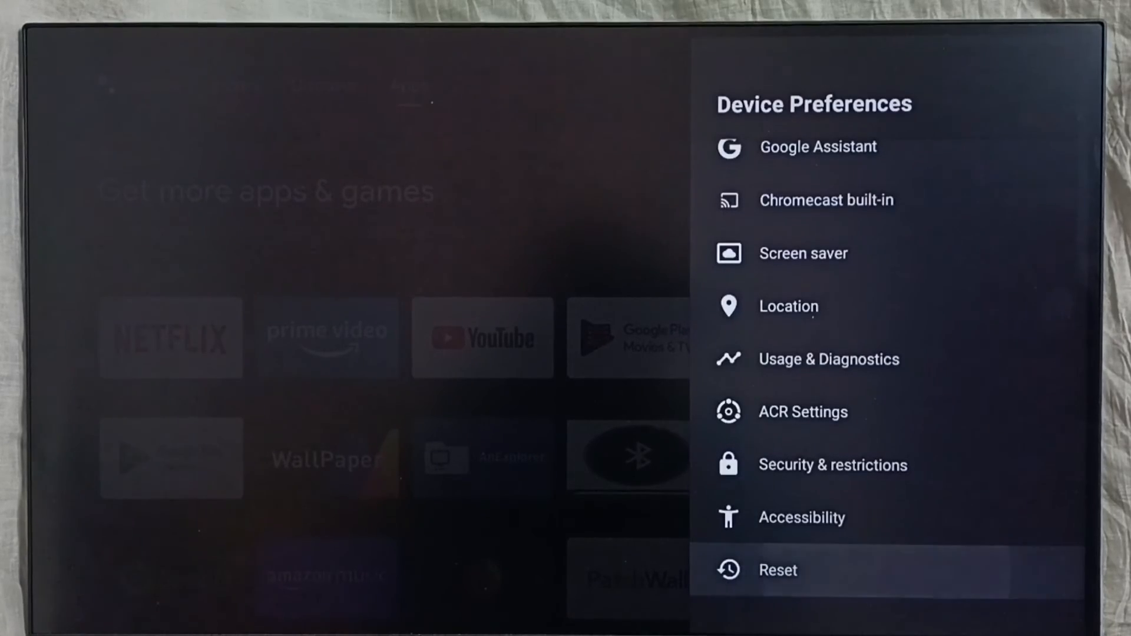
click(778, 570)
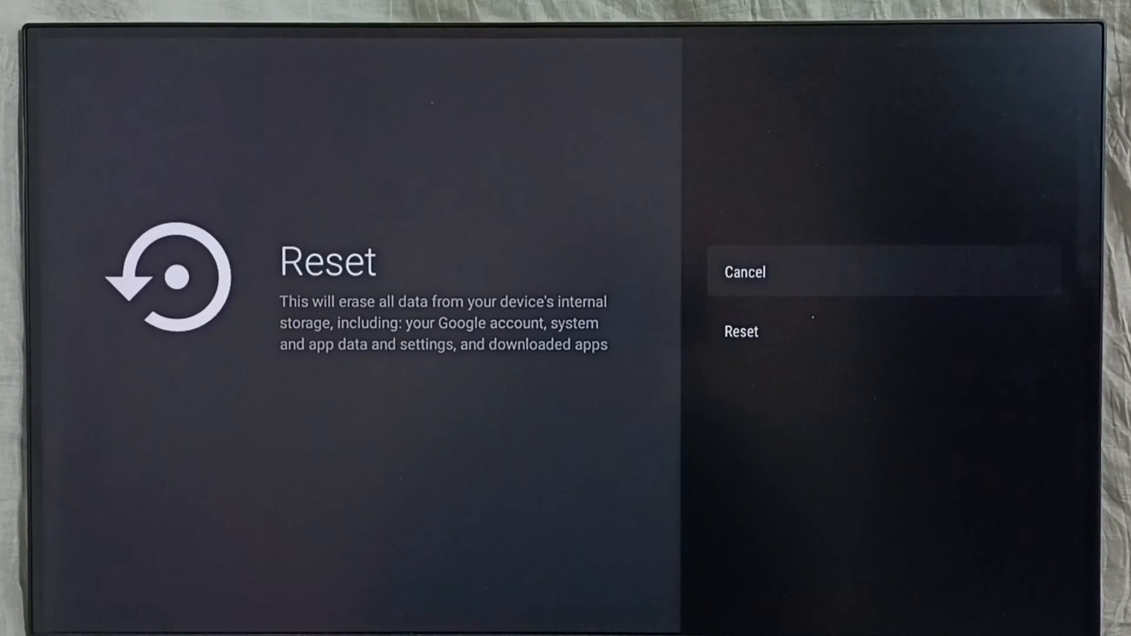